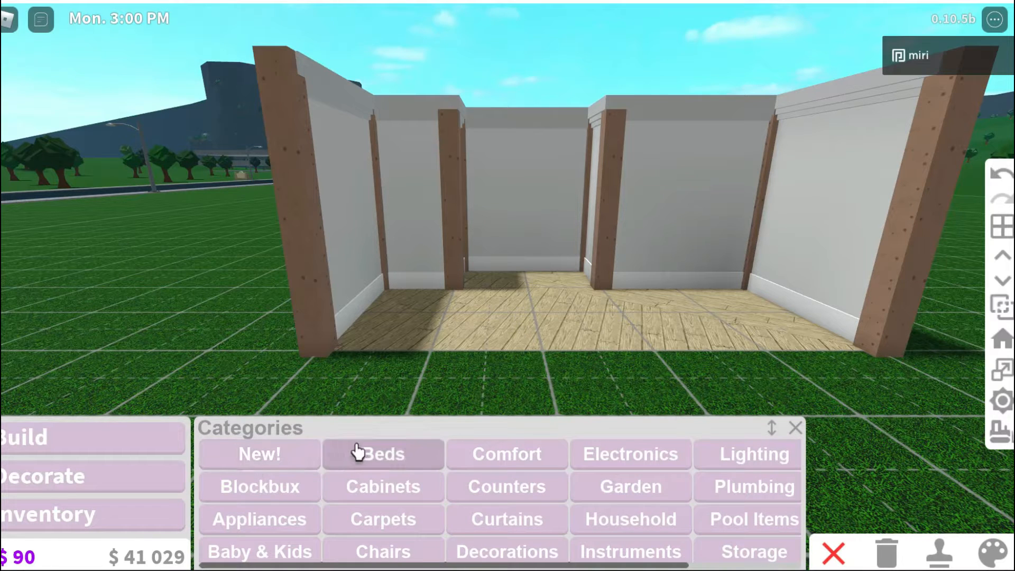
- Open the Beds category in the Build catalogue
left_click(382, 454)
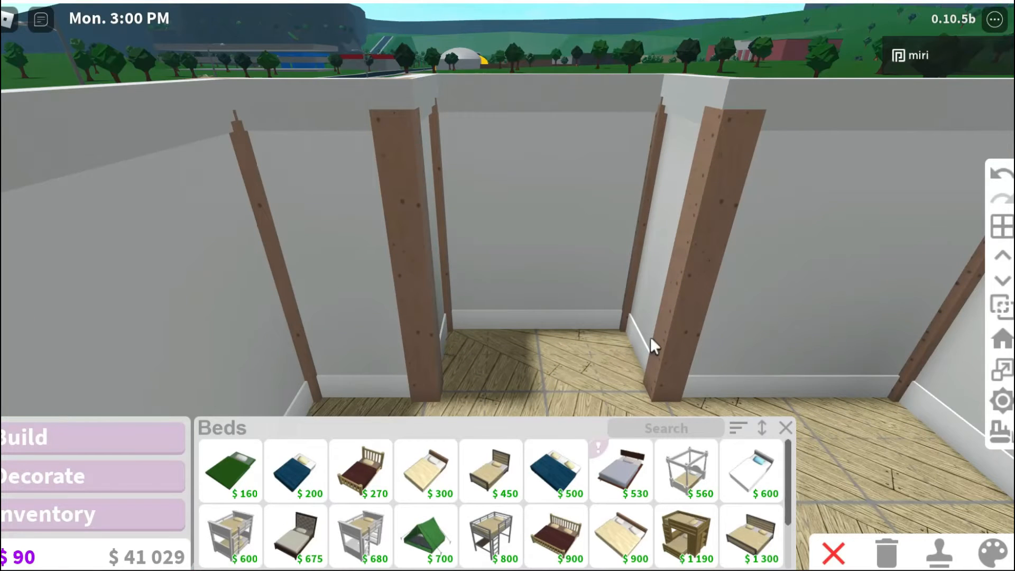
mouse_move(582, 343)
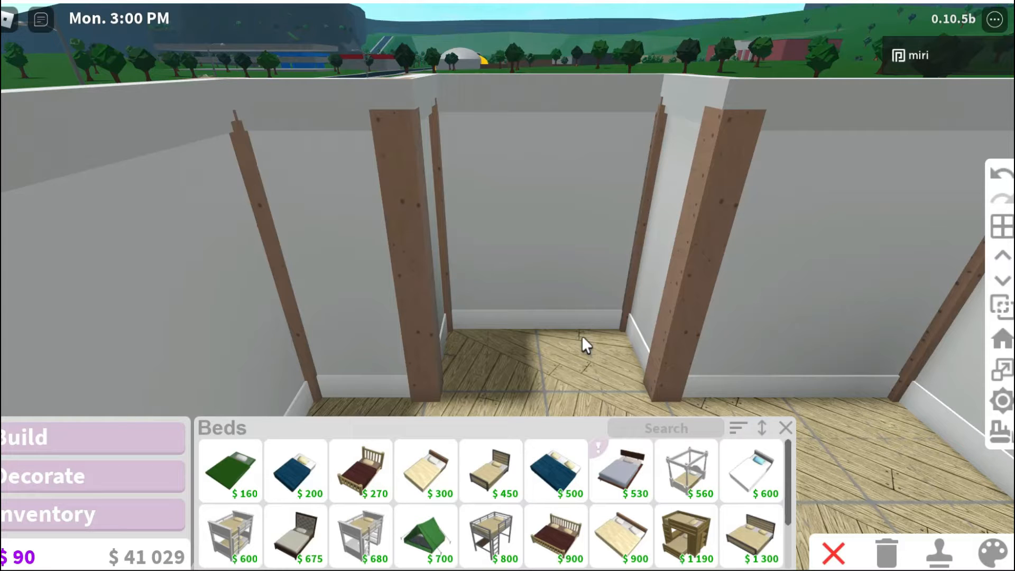
mouse_move(491, 469)
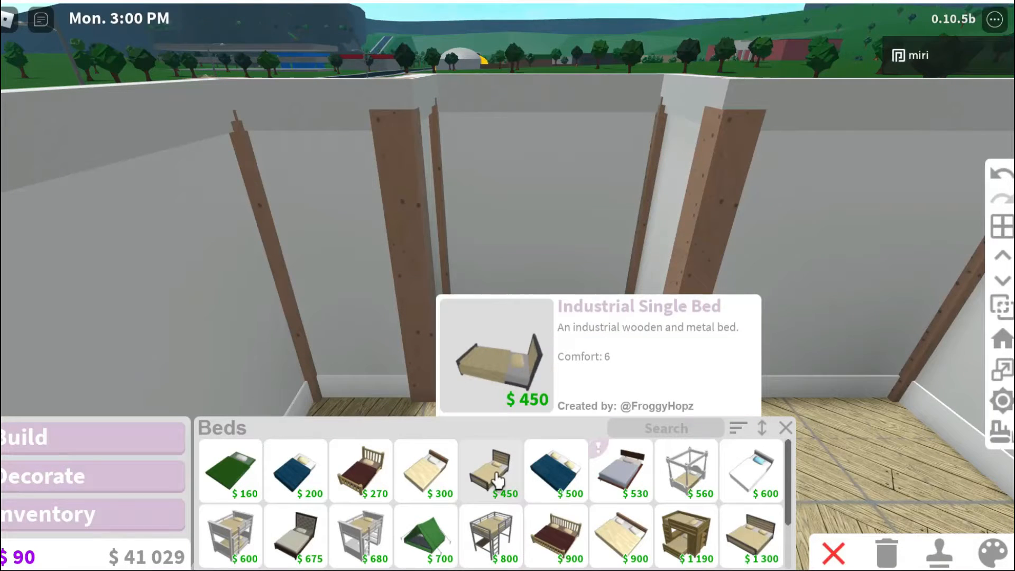
- Buy the Industrial Single Bed and give its bedding a plaid pattern
left_click(491, 471)
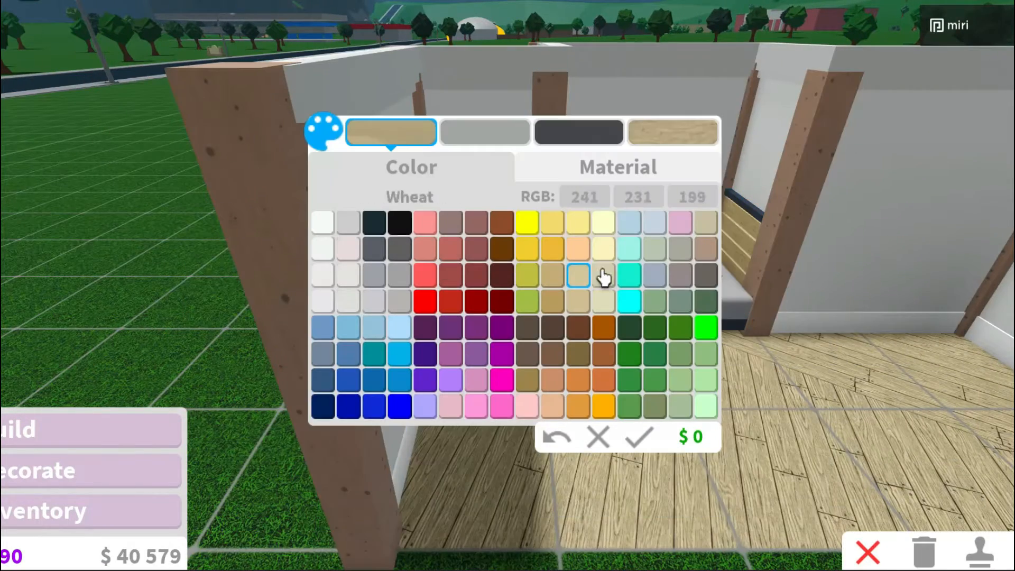
left_click(615, 167)
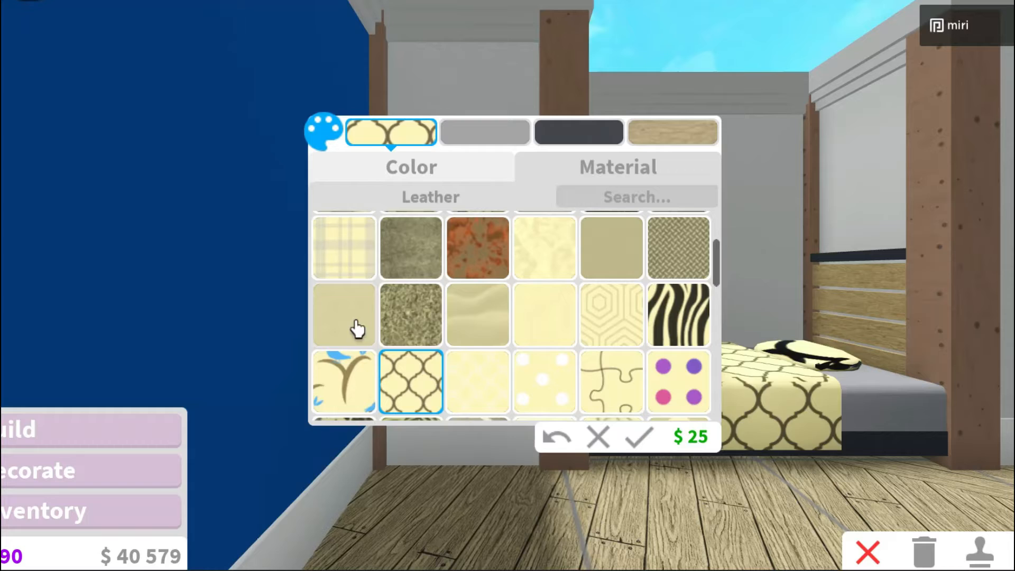
left_click(578, 131)
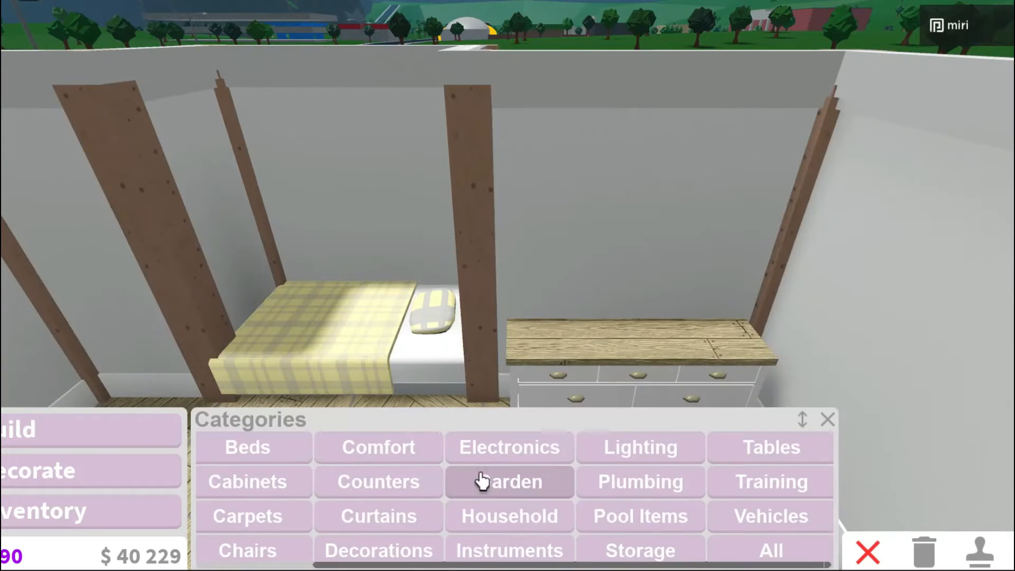
- Place dresser decorations, then add a desk and office chair and recolour both
left_click(378, 550)
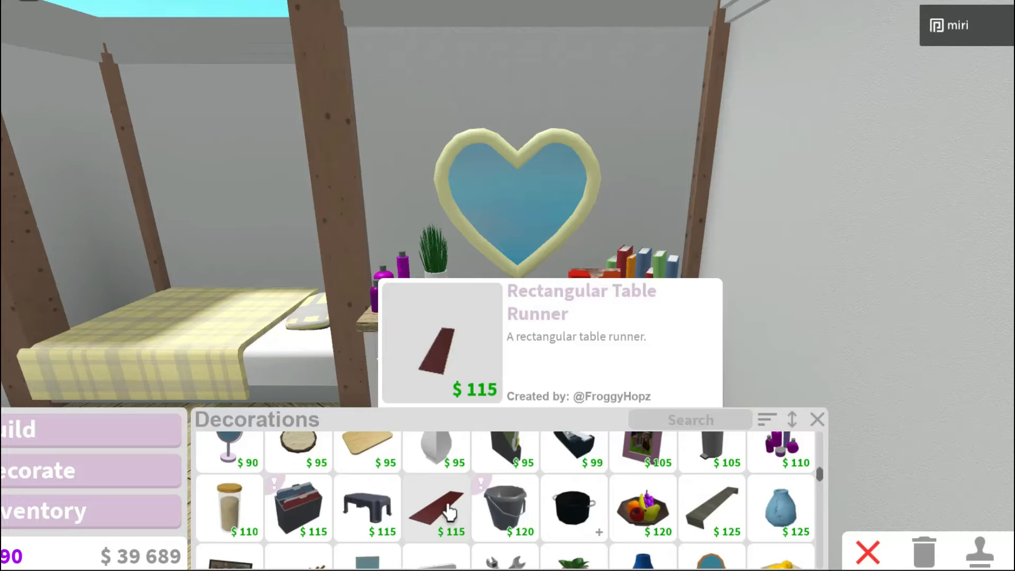
left_click(436, 508)
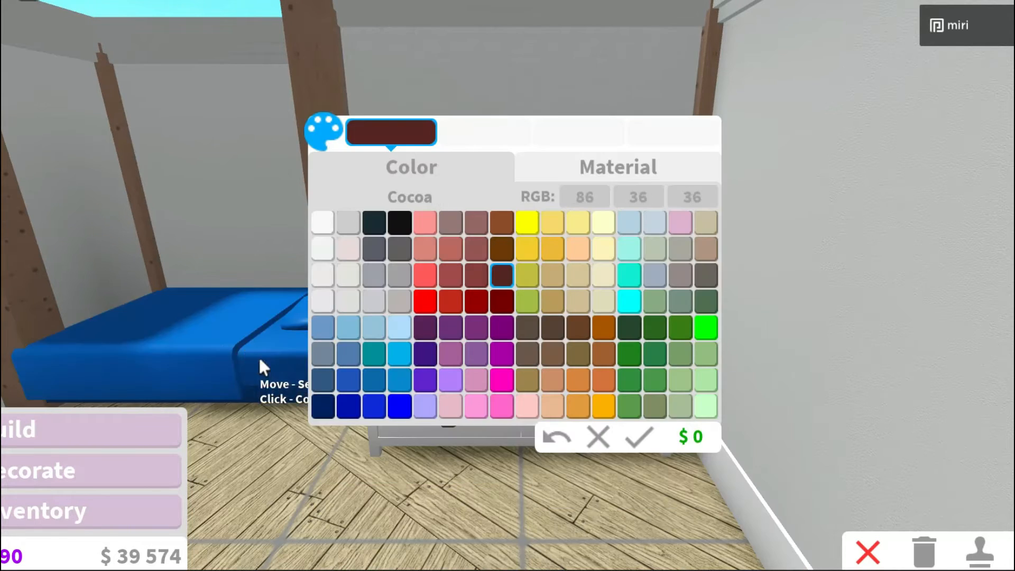
left_click(637, 437)
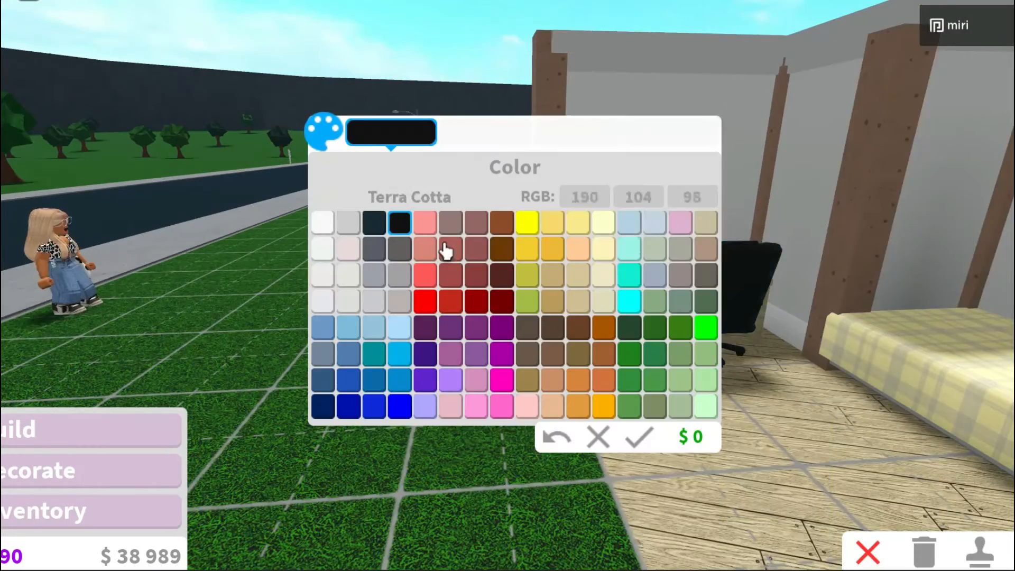
left_click(637, 437)
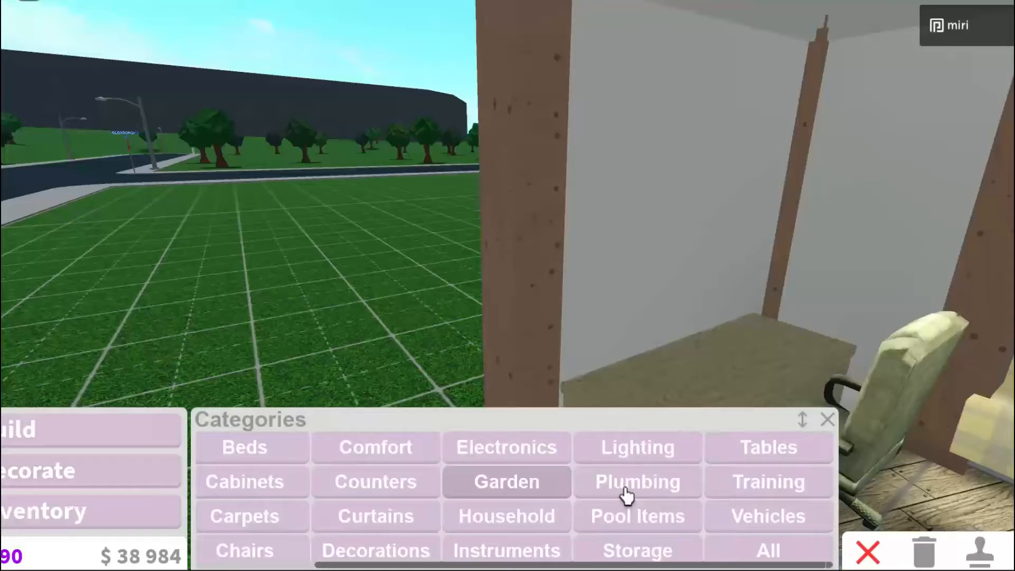
- Browse a decorations category for a laptop, books and plant for the desk
left_click(505, 446)
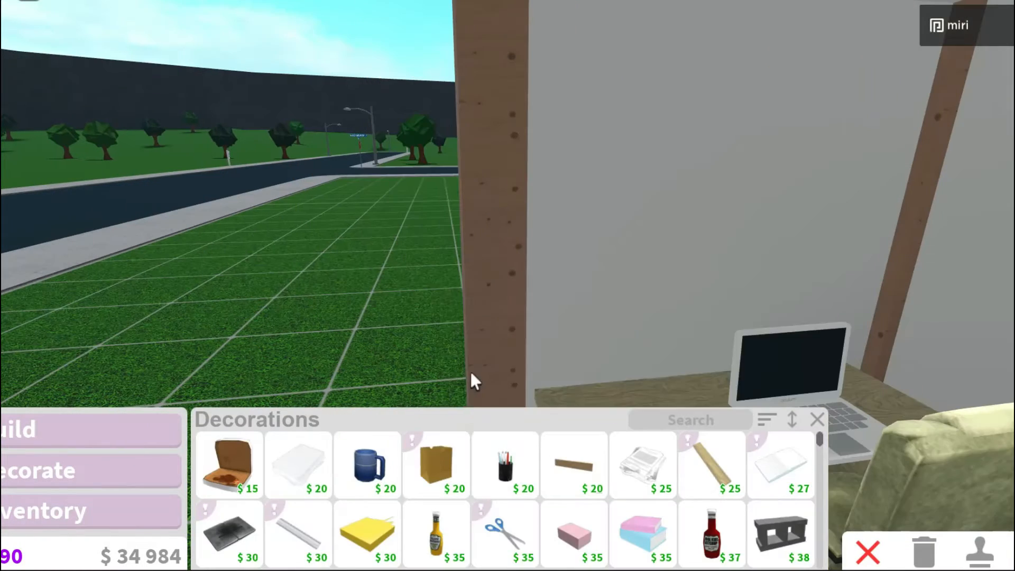
scroll("down", 3)
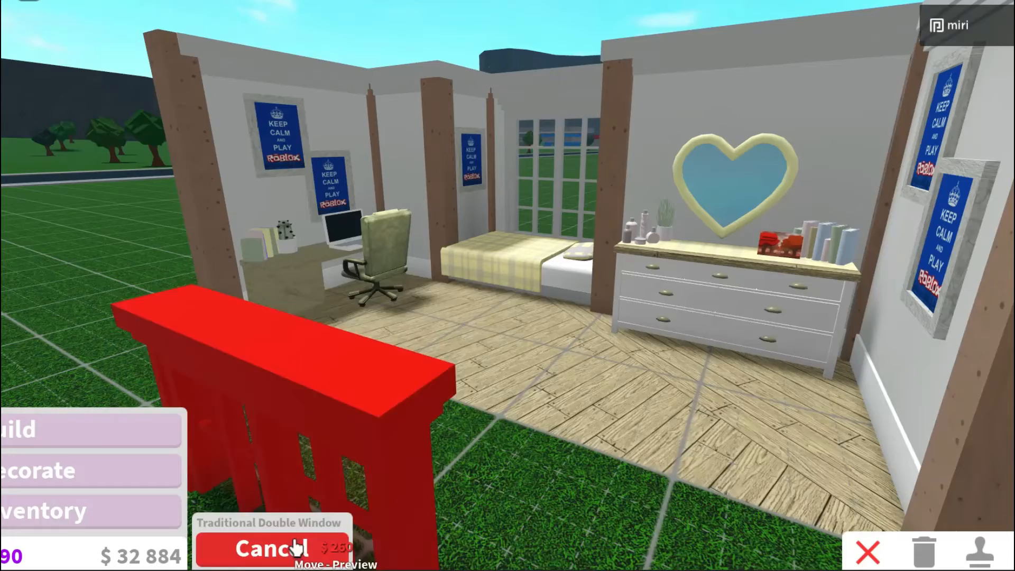
- Cancel the extra window and paint the round rug Medium stone grey
left_click(268, 548)
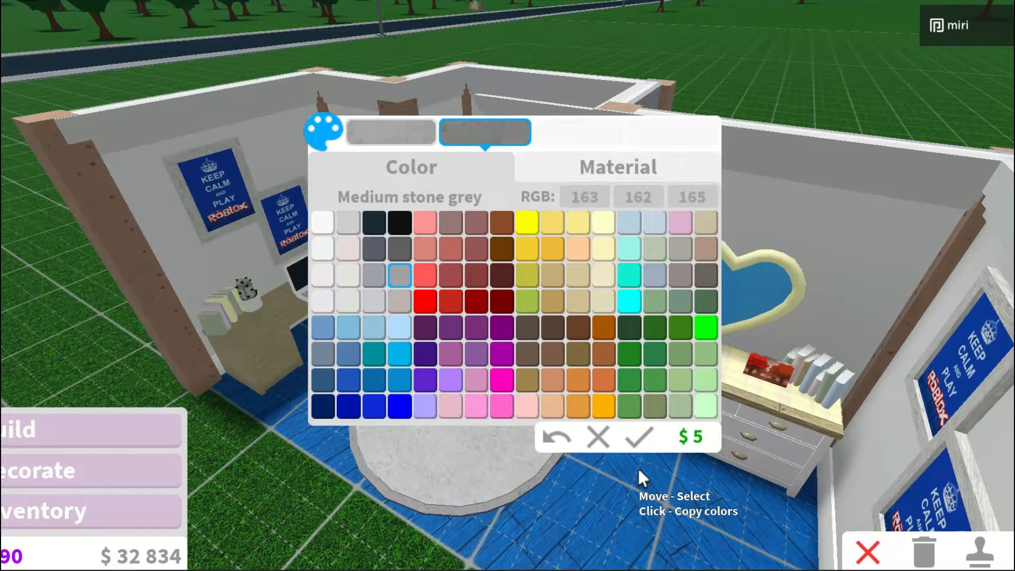
left_click(596, 437)
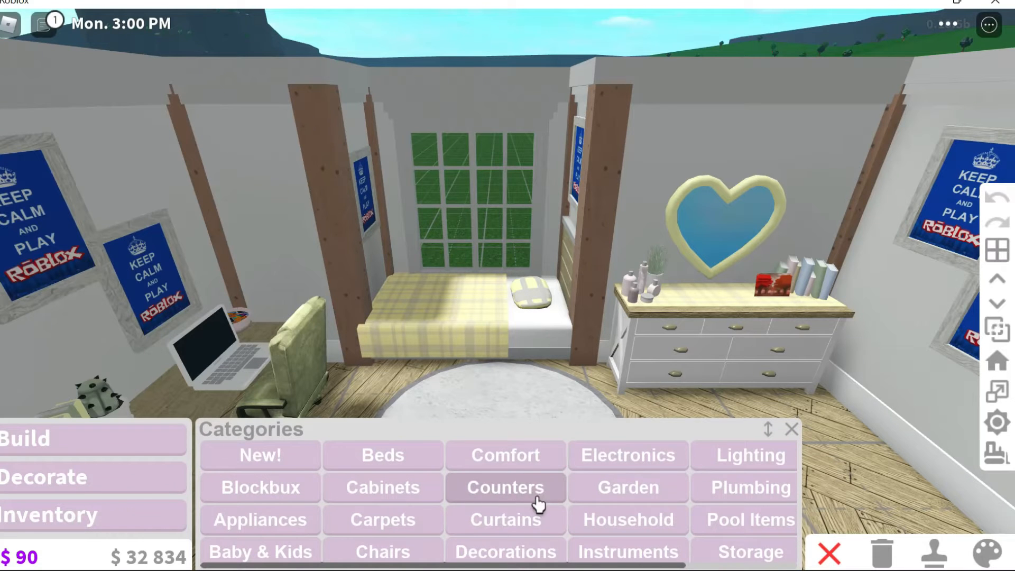
- Hang plain curtains at the window behind the bed
left_click(504, 519)
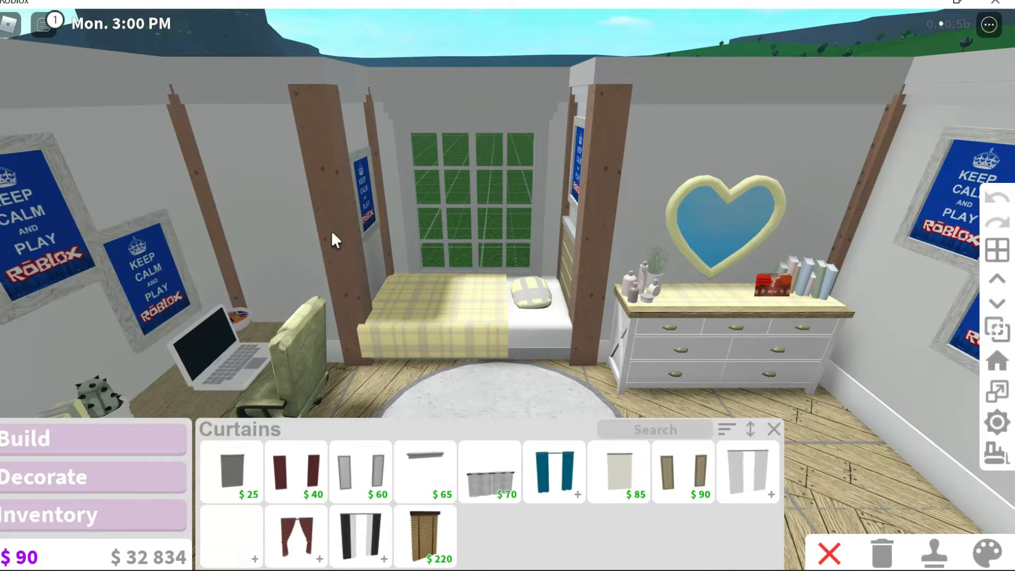
left_click(552, 471)
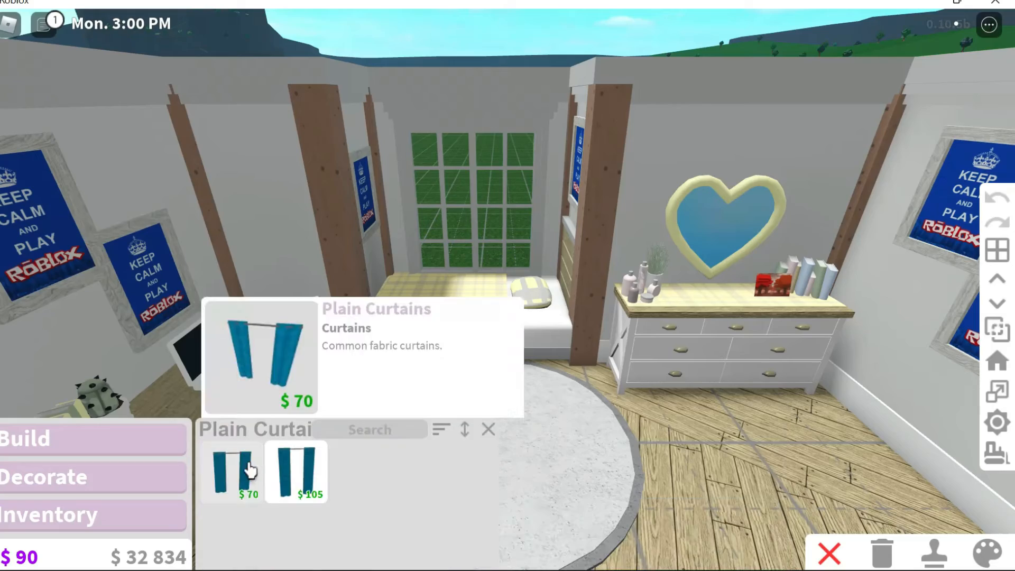
left_click(231, 470)
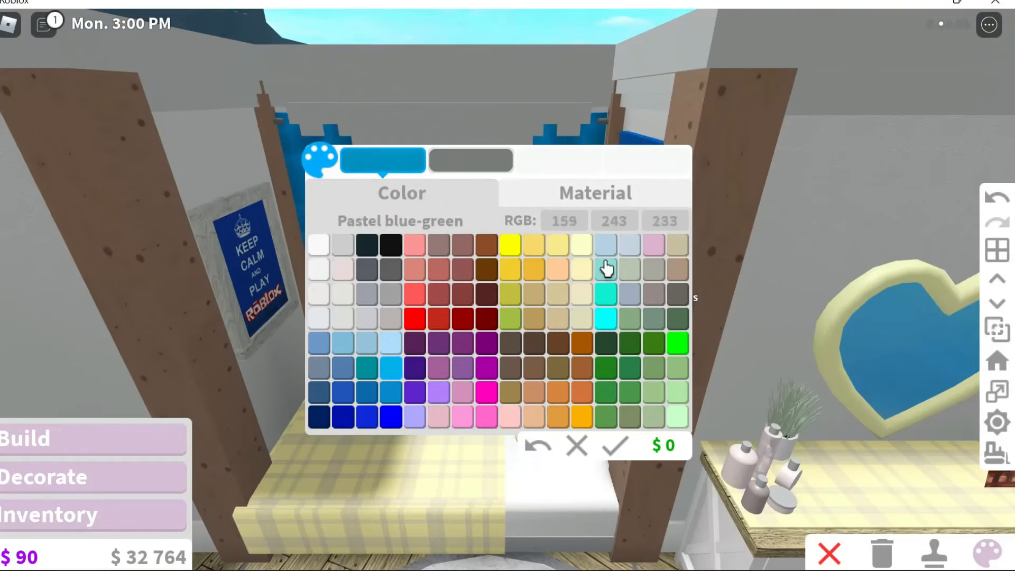
- Paint the curtains with polka dots, Institutional white as second colour, and confirm
left_click(593, 192)
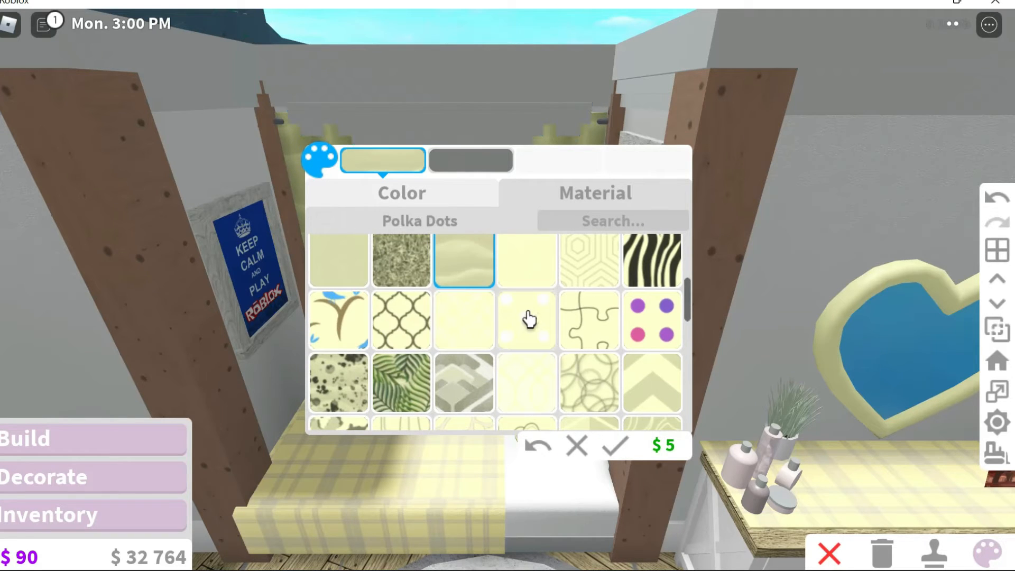
left_click(526, 319)
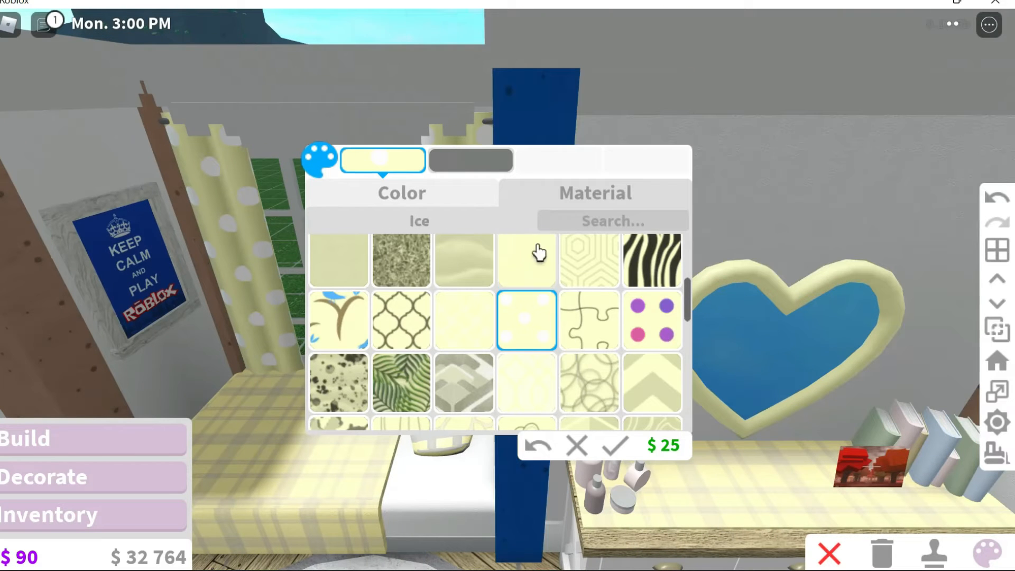
left_click(471, 160)
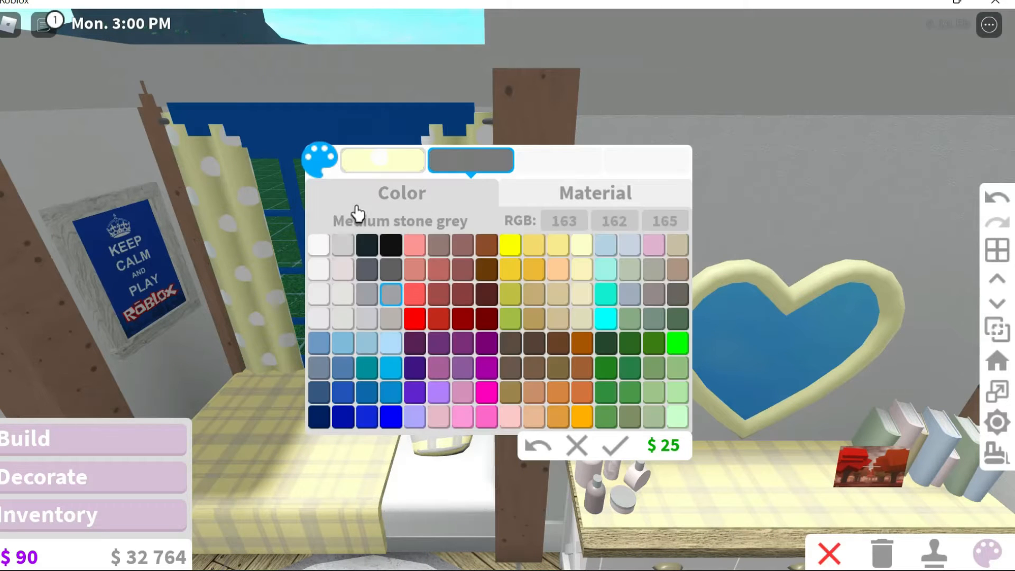
left_click(319, 245)
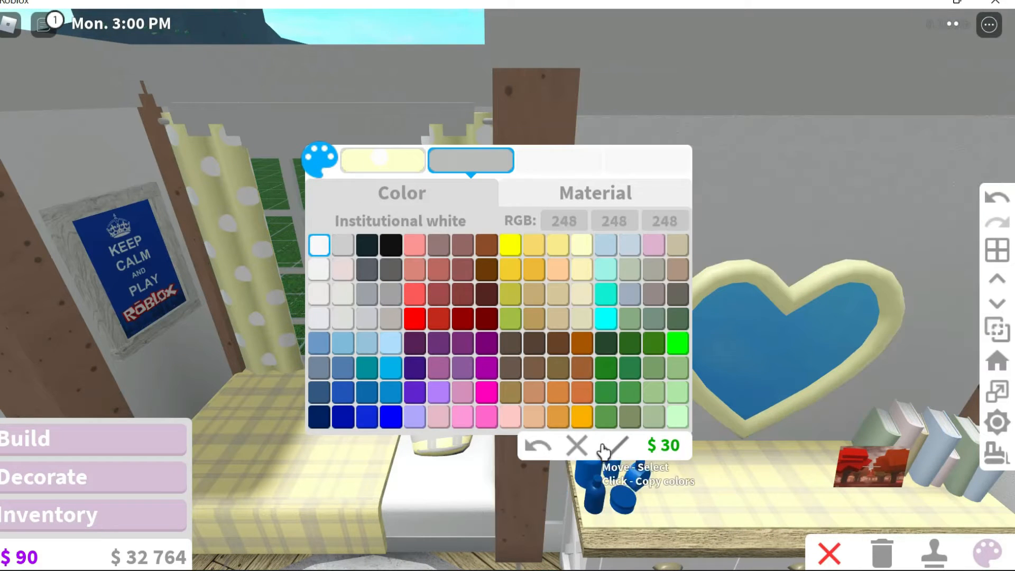
left_click(614, 445)
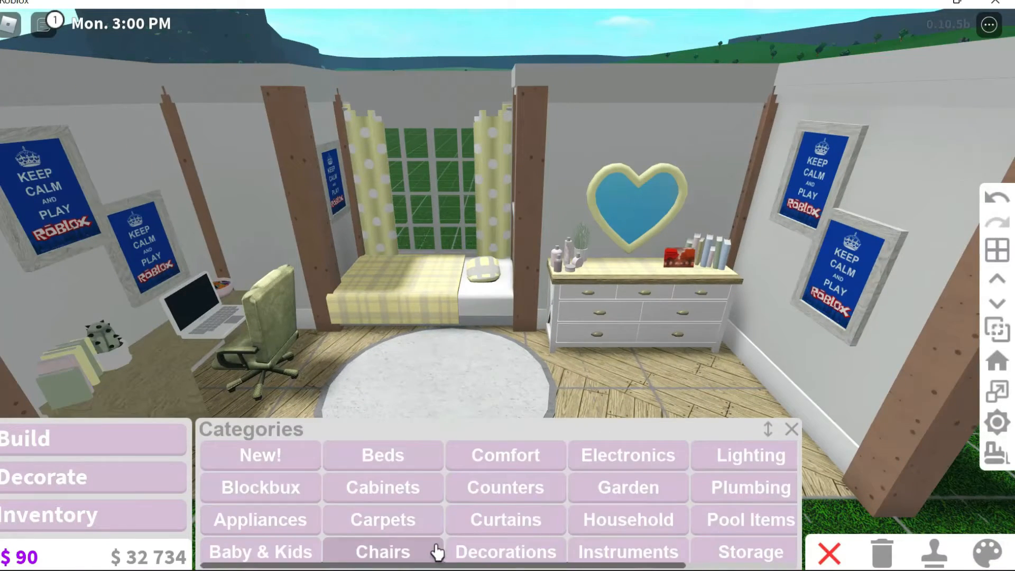
- Search 'plant' and place an Overgrowth Floor Plant in the corner with Sage green leaves
left_click(504, 551)
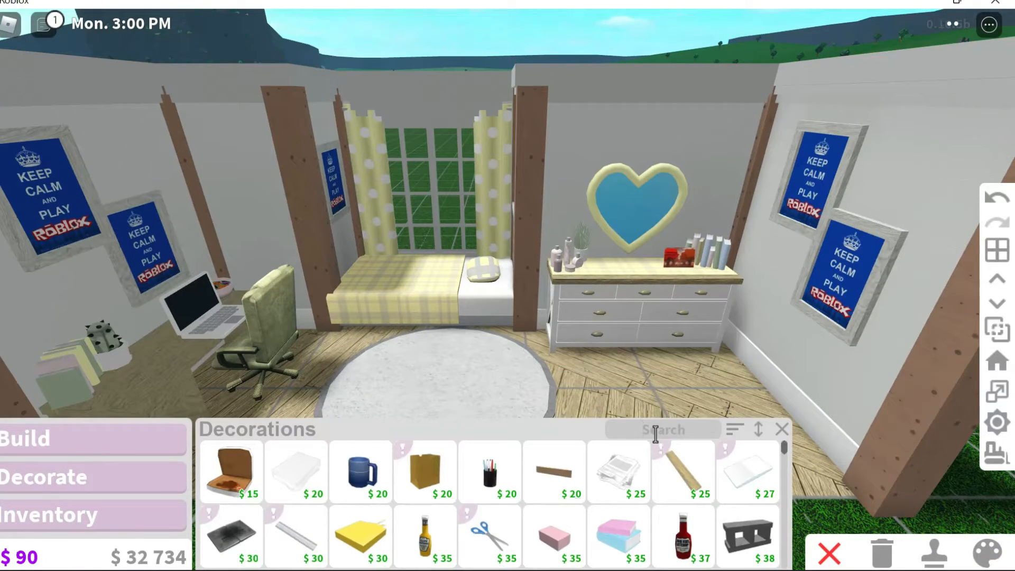
type("plant")
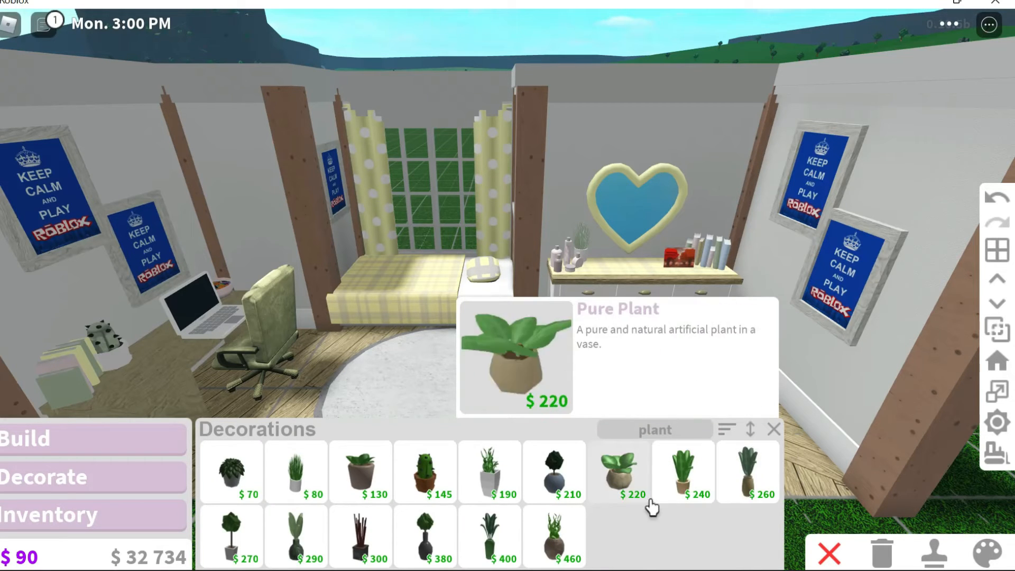
left_click(747, 471)
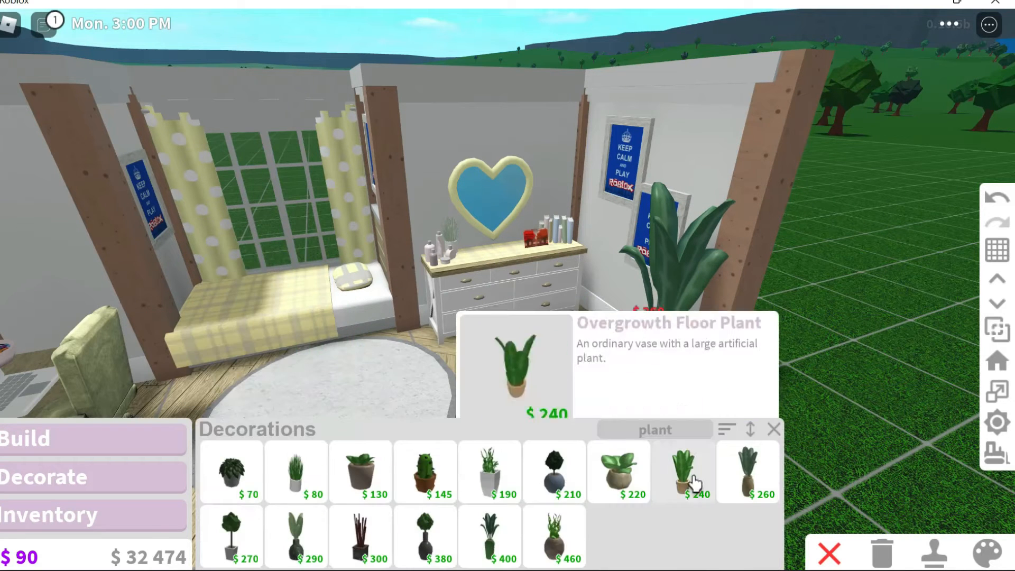
left_click(682, 472)
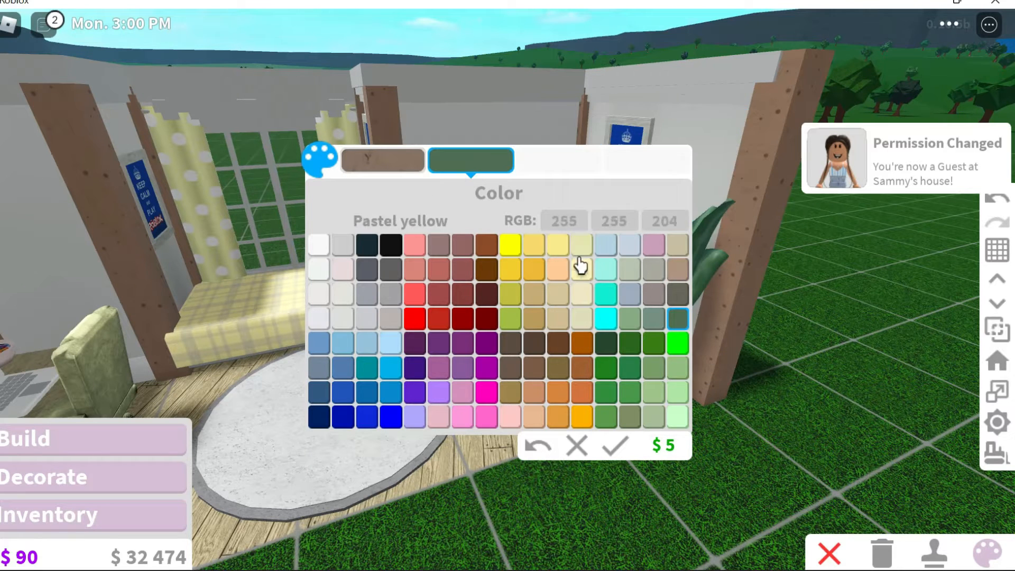
left_click(629, 268)
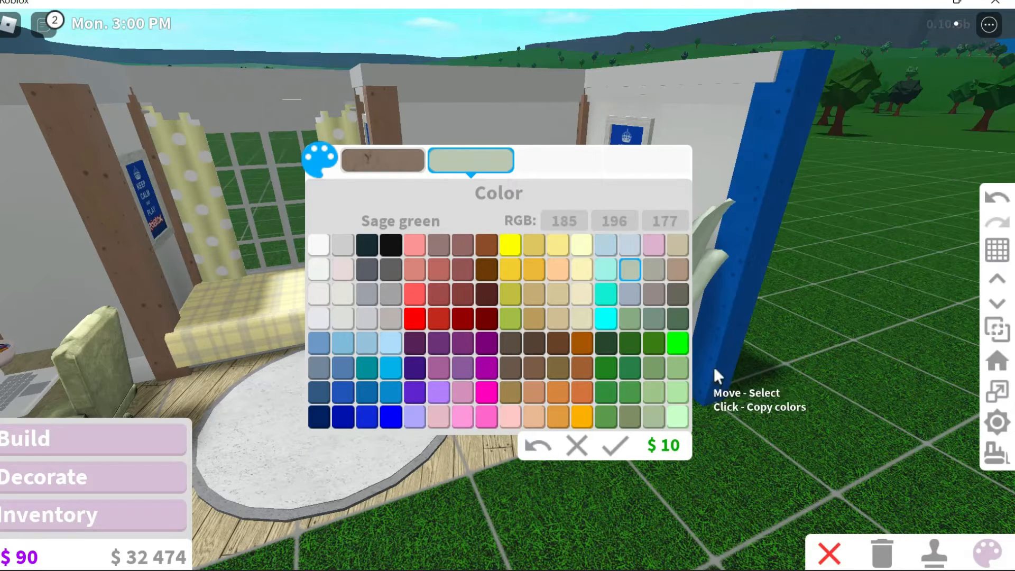
left_click(614, 444)
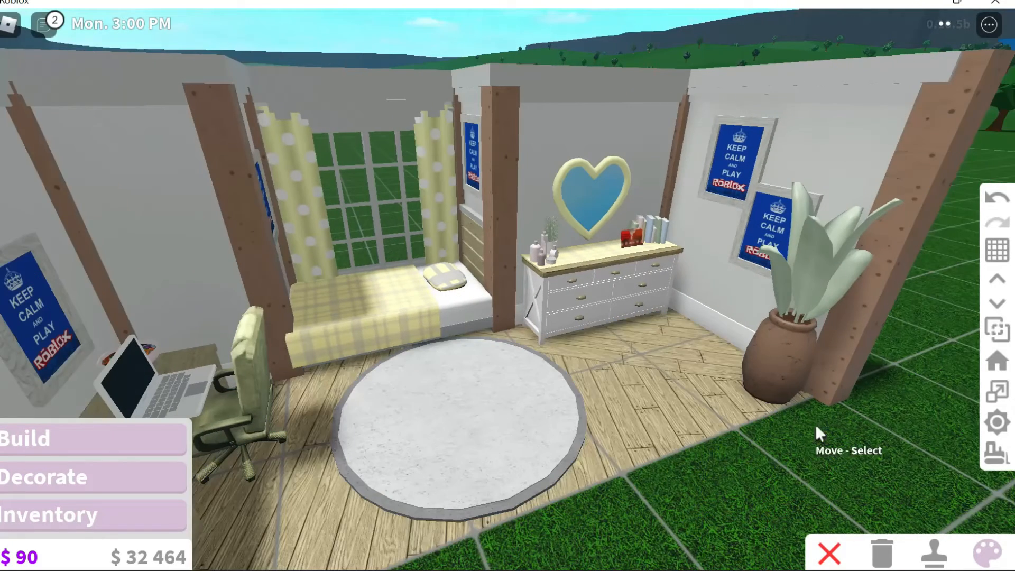
mouse_move(38, 168)
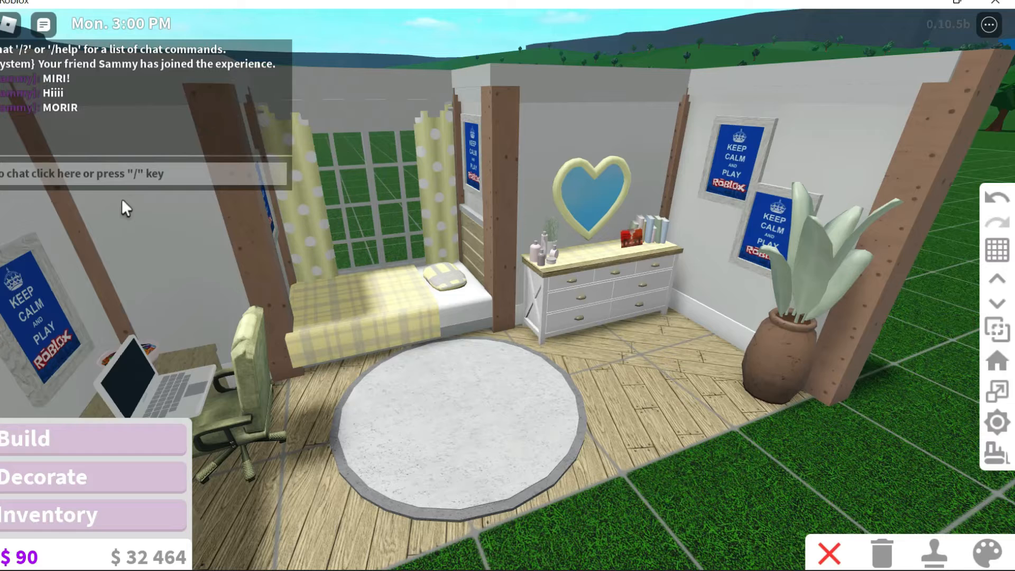
- Send 'making a video sorry' in chat and close the chat panel
type("making a video sorr")
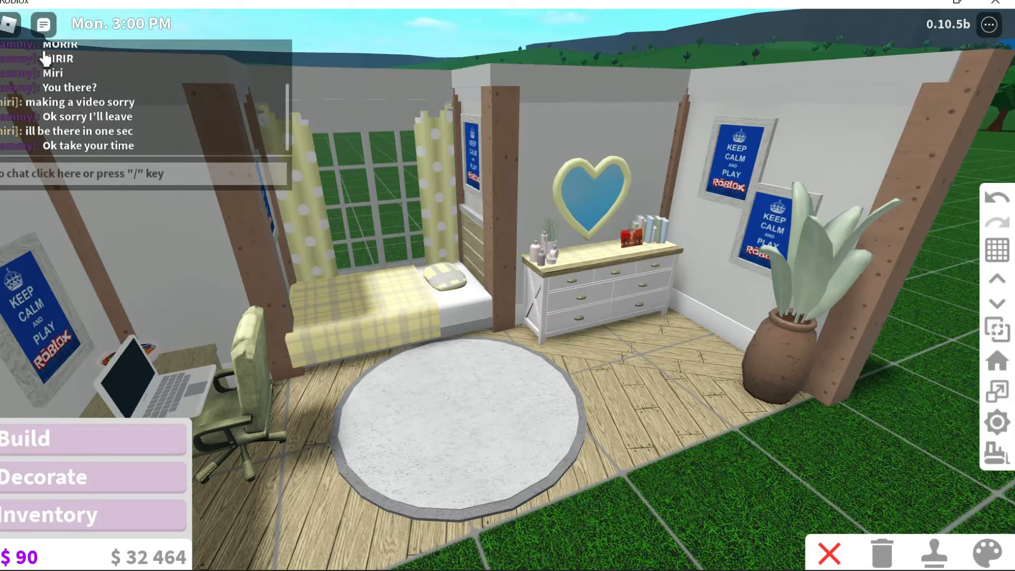
left_click(26, 438)
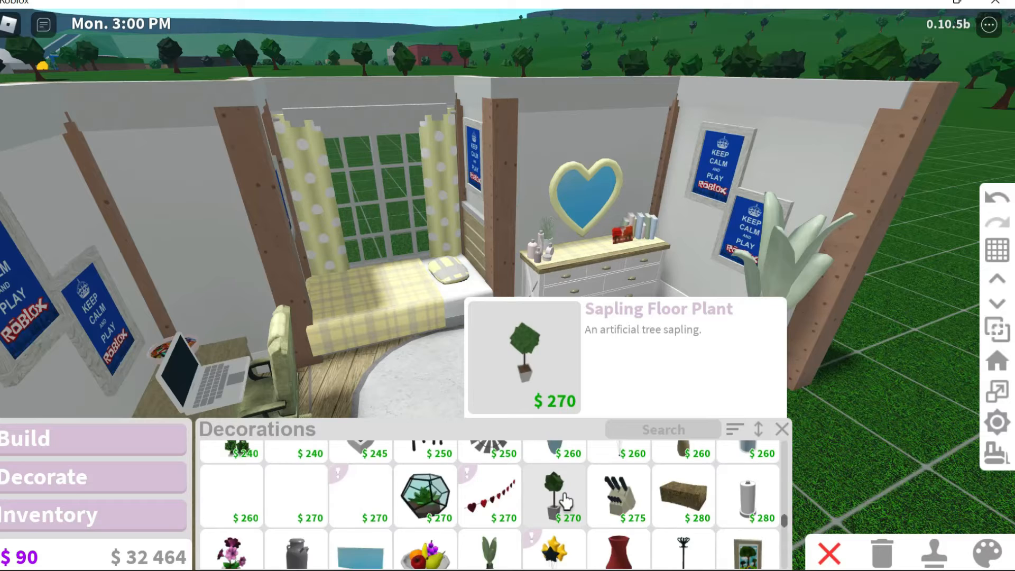
- Place the elephant plush on the rug and paint it Fossil grey
scroll("down", 3)
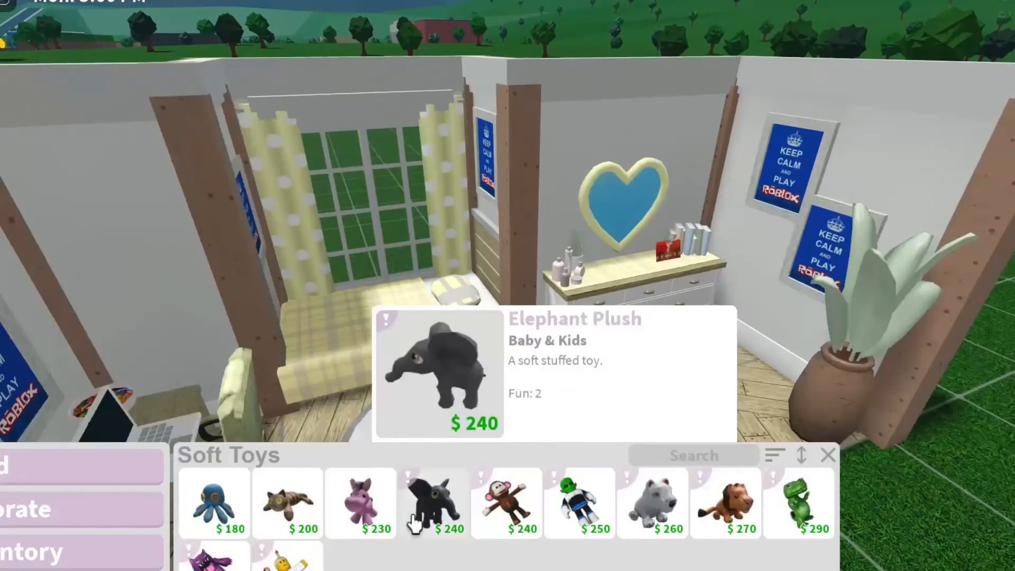
left_click(432, 503)
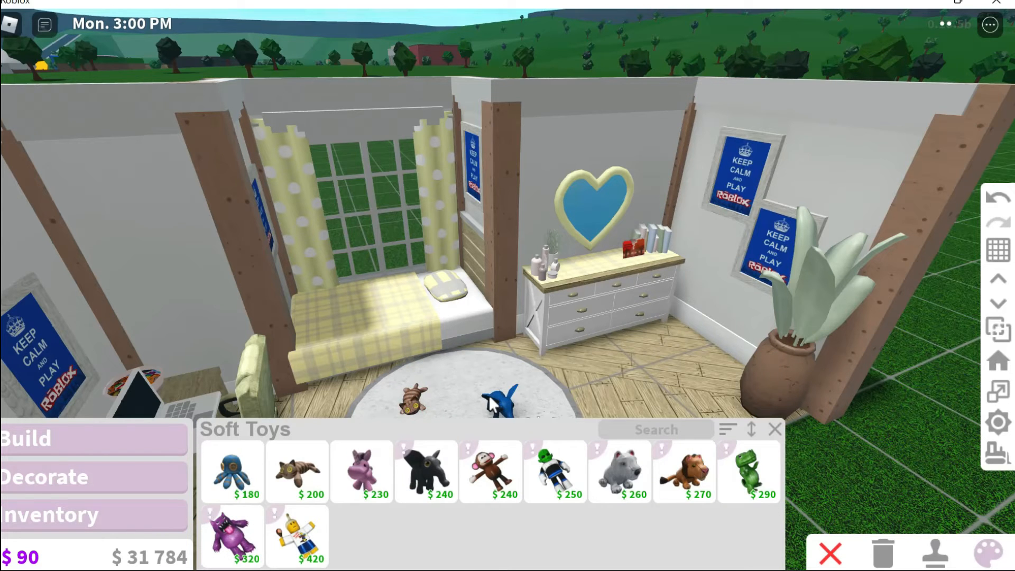
left_click(989, 551)
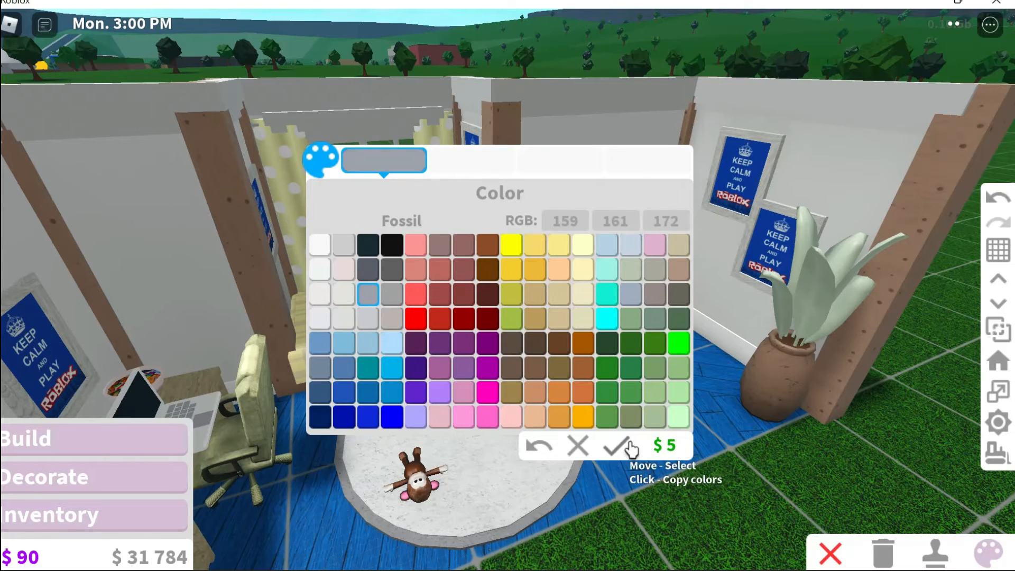
left_click(558, 343)
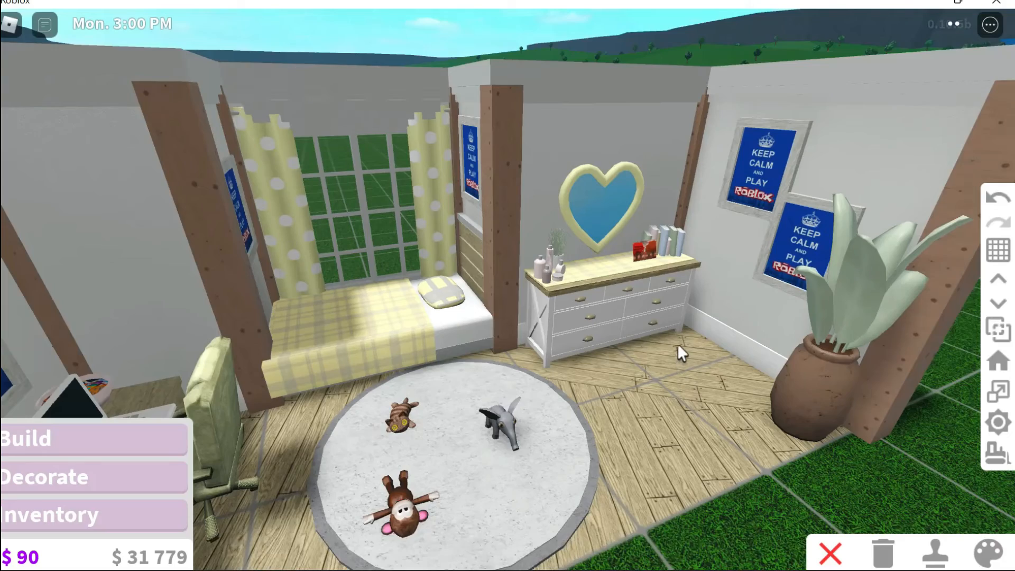
scroll("down", 3)
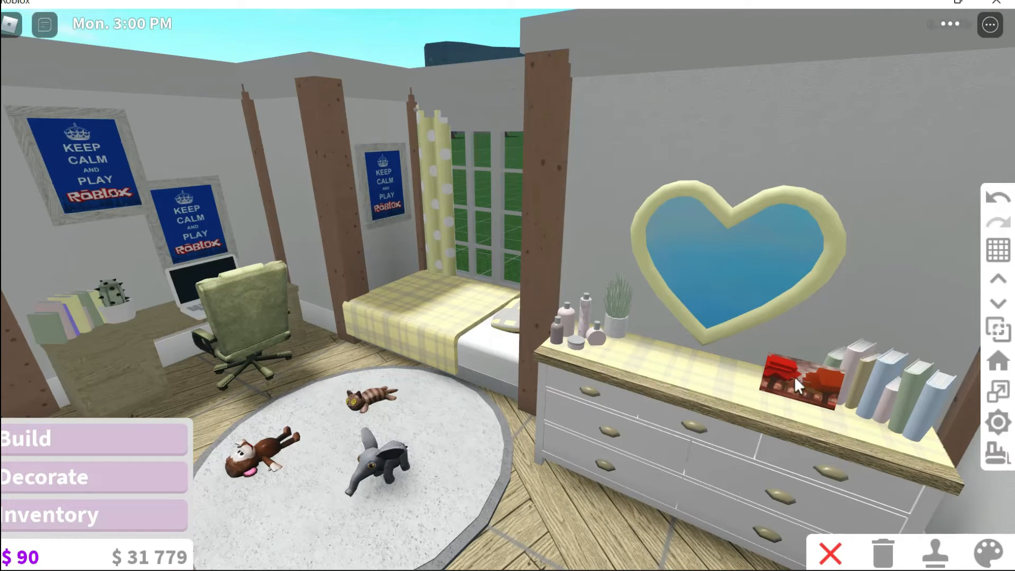
mouse_move(291, 395)
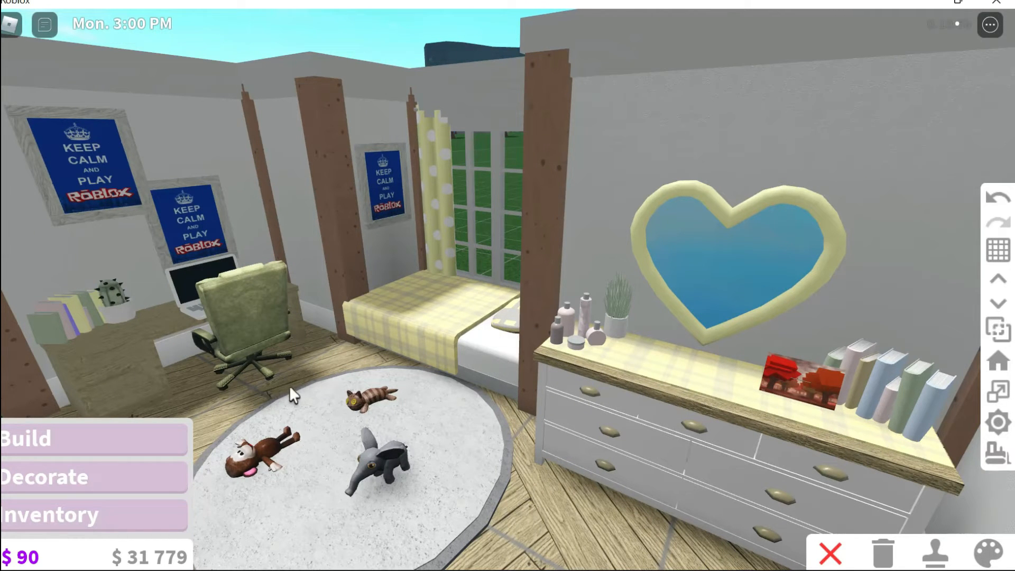